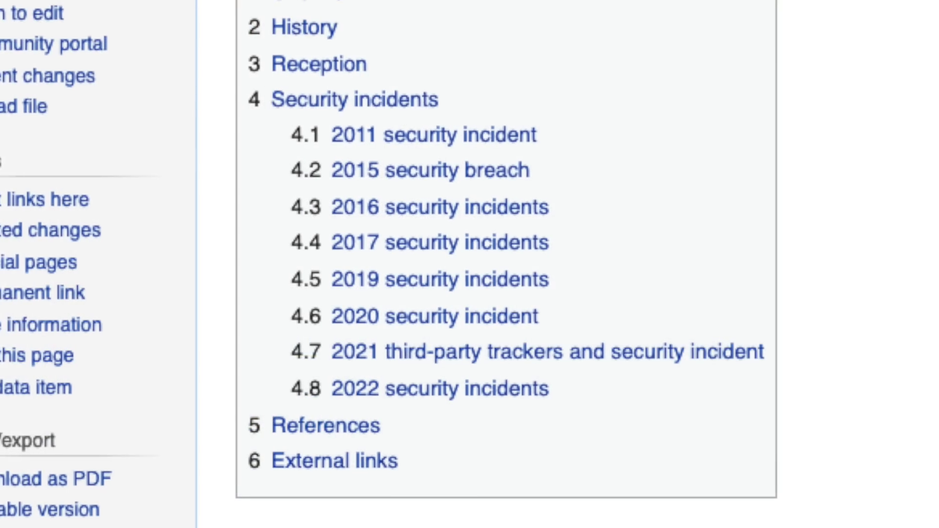
# - Scroll down past the Wikipedia article on LastPass security incidents
pyautogui.scroll(-3)
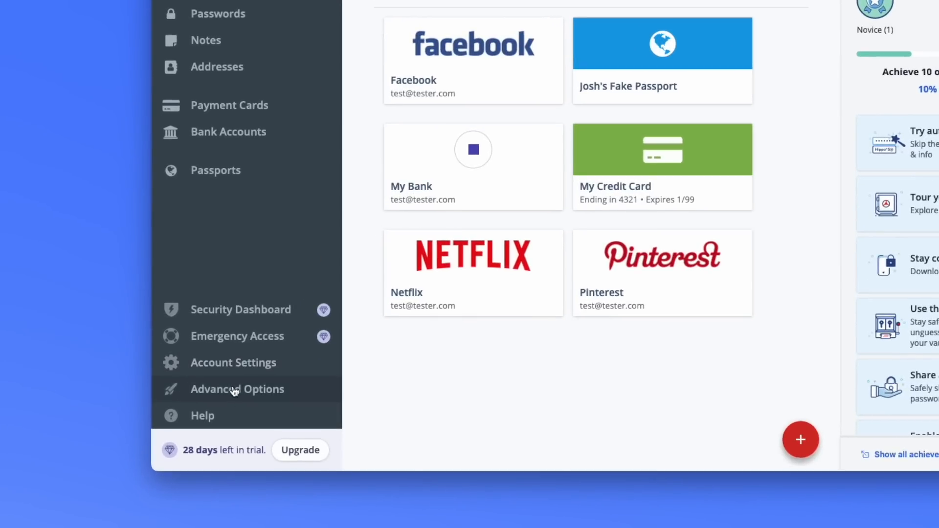
# - Request a vault export from Advanced Options in the LastPass sidebar
pyautogui.click(237, 390)
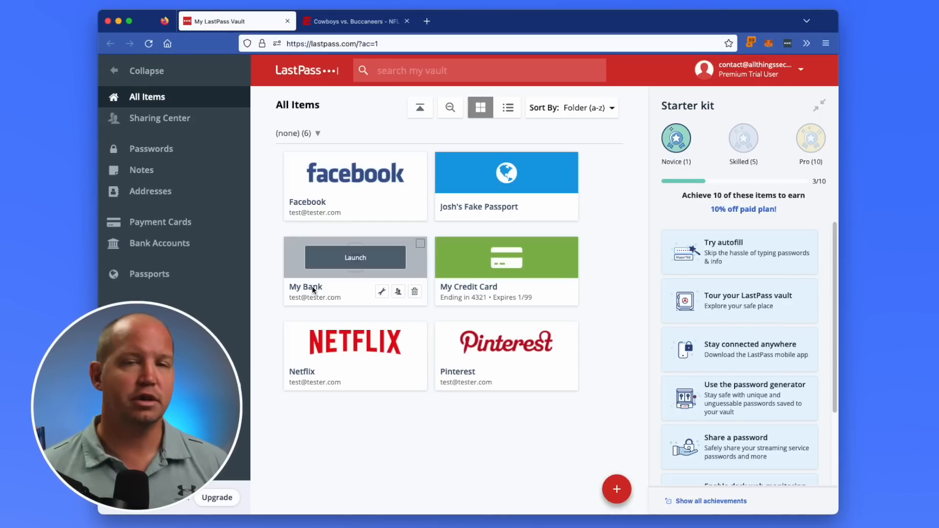
pyautogui.click(354, 258)
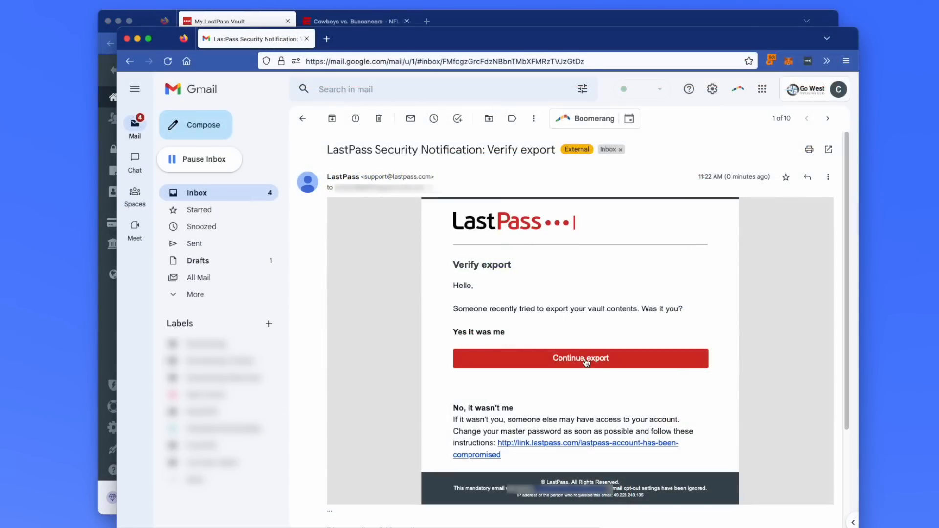
# - Confirm the export request from the Gmail 'Verify export' email with Continue export
pyautogui.click(579, 358)
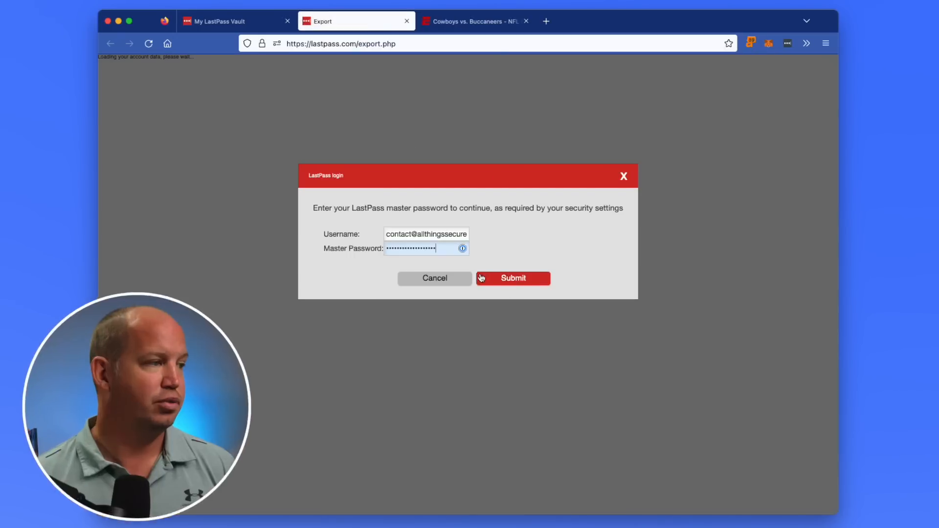
pyautogui.click(512, 278)
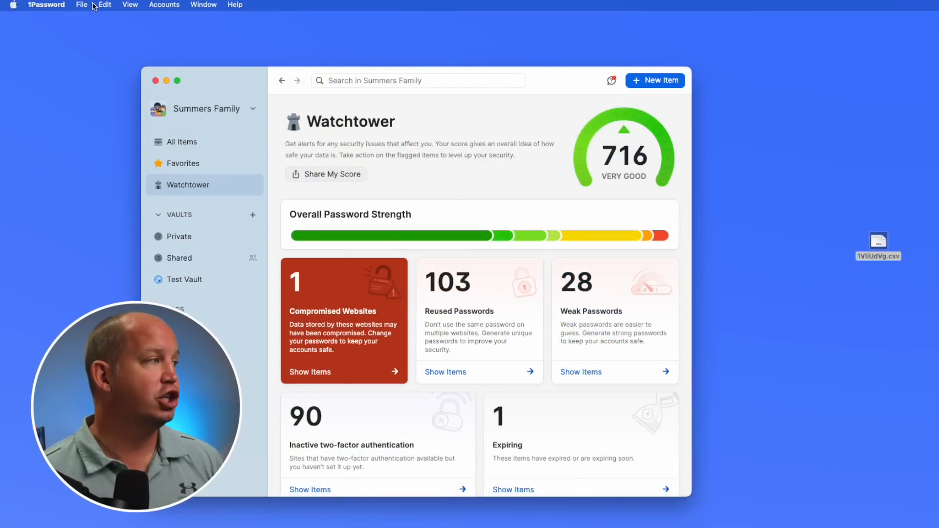
# - Try importing the LastPass CSV into 1Password, dismiss the format failure, and reopen Import
pyautogui.click(81, 4)
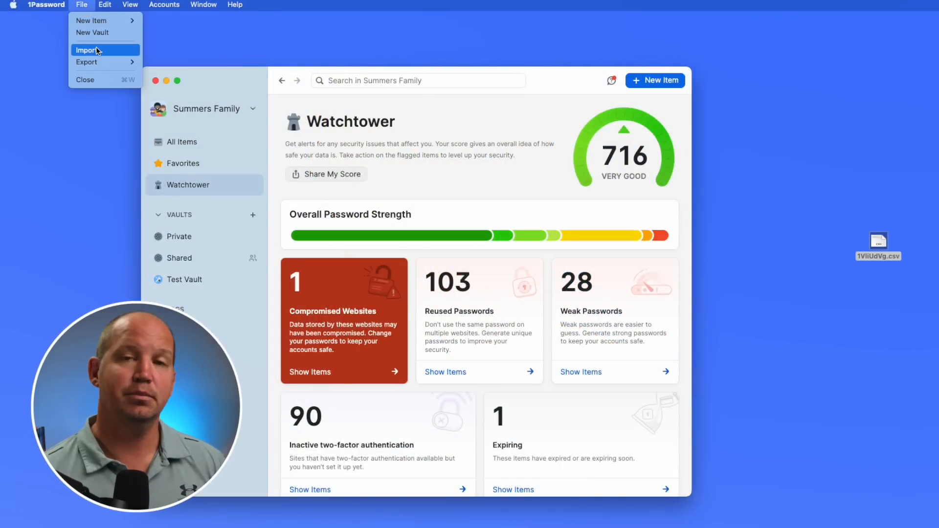
pyautogui.click(86, 50)
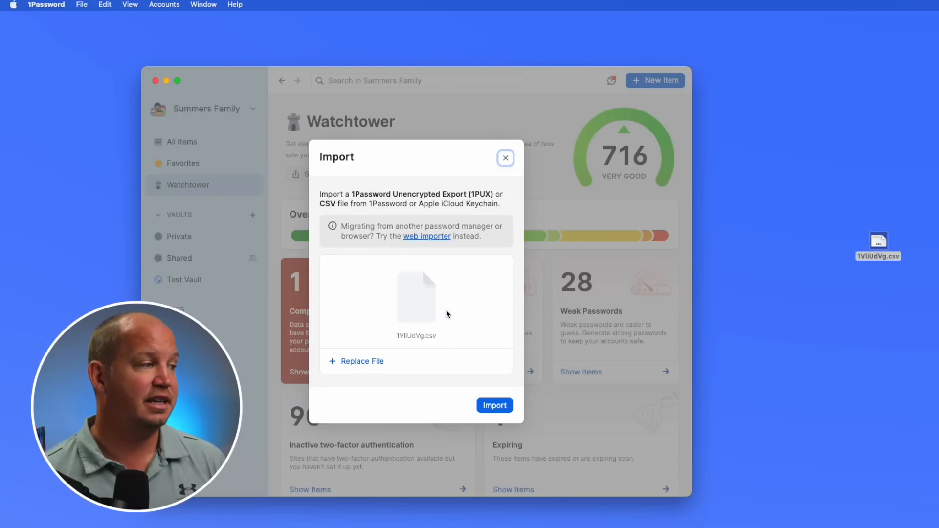
pyautogui.click(494, 405)
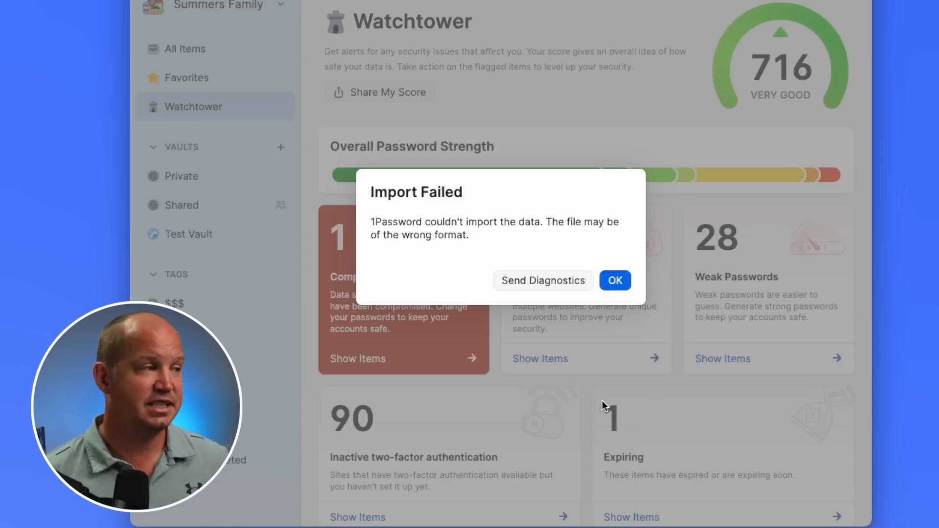
pyautogui.click(615, 280)
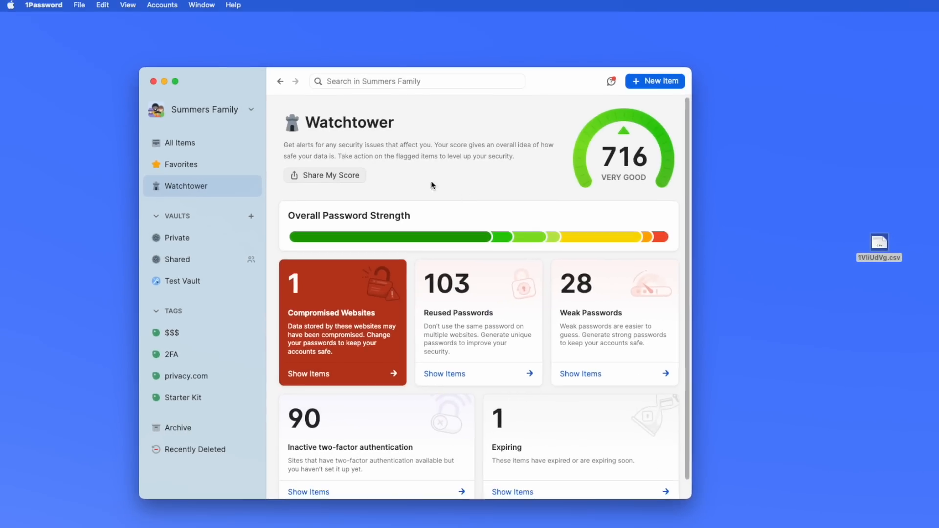
pyautogui.click(79, 5)
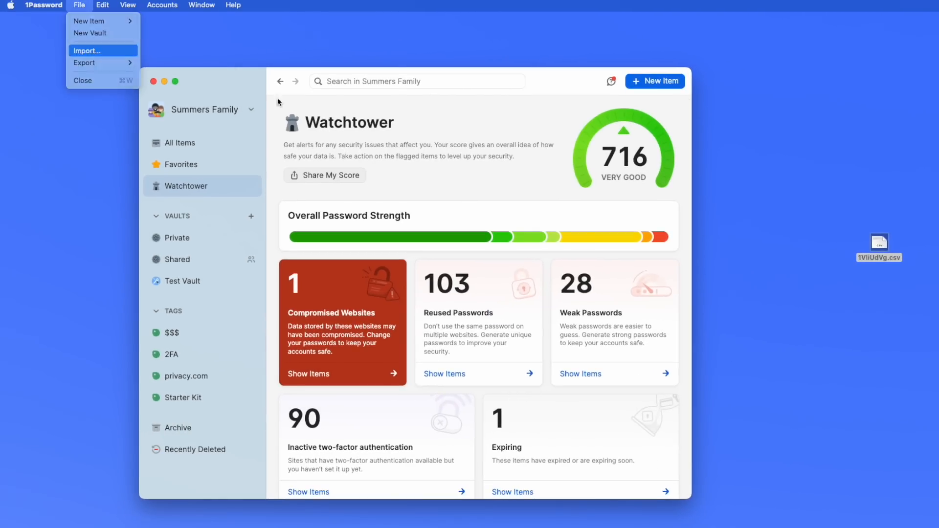
pyautogui.click(88, 51)
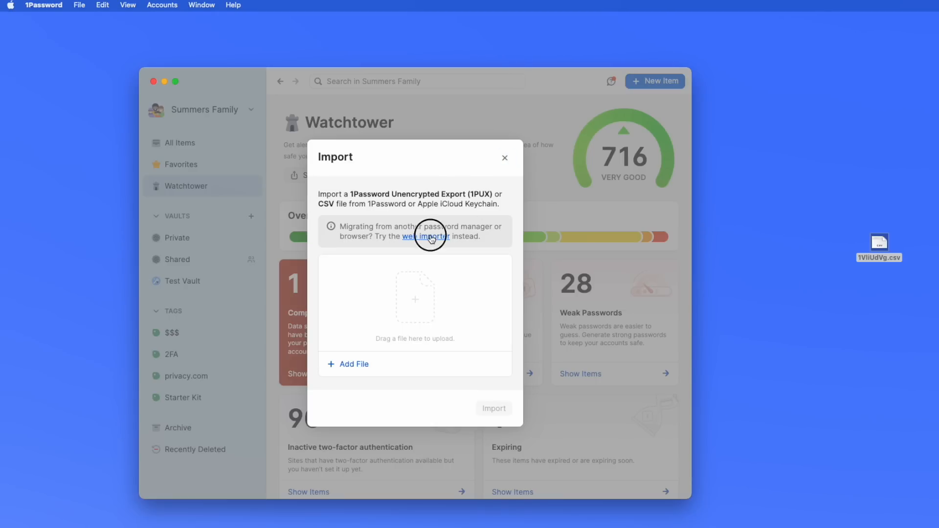
# - Upload the LastPass CSV export through the 1Password web importer into Test Vault
pyautogui.click(426, 235)
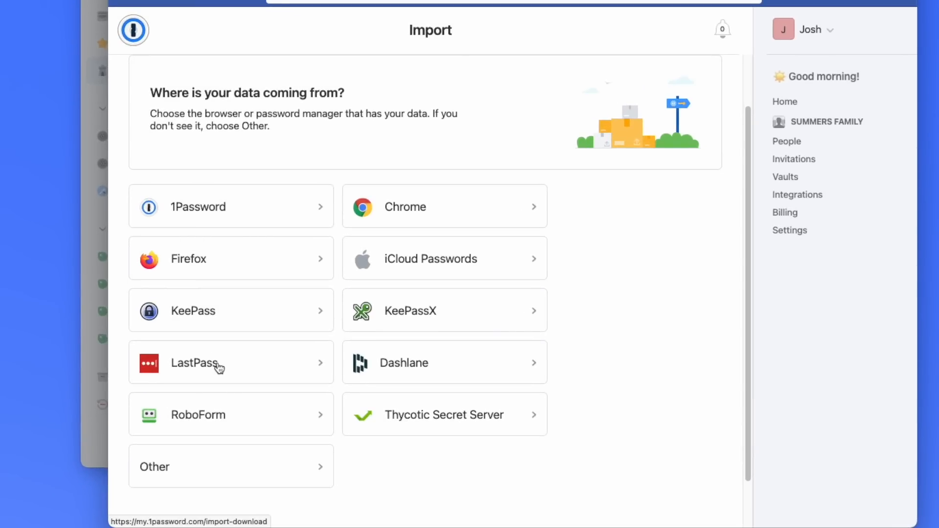
pyautogui.click(230, 362)
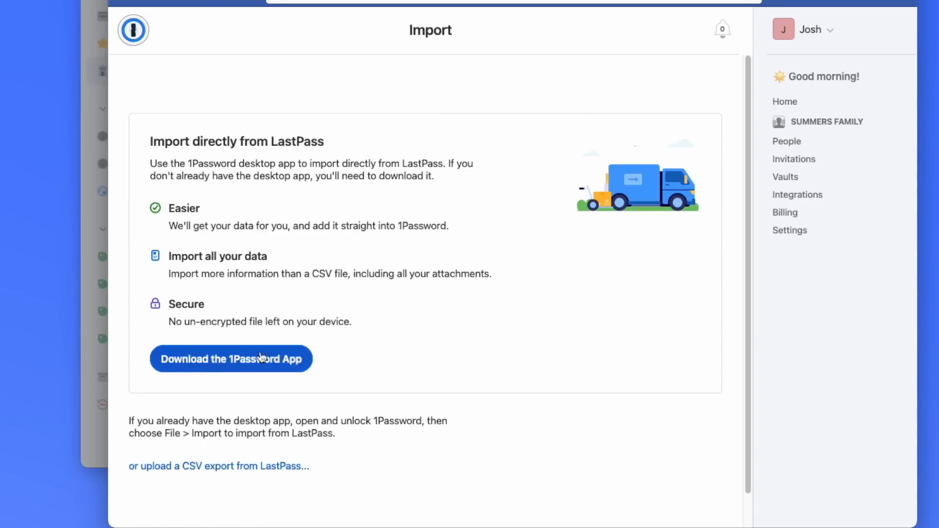
pyautogui.click(218, 467)
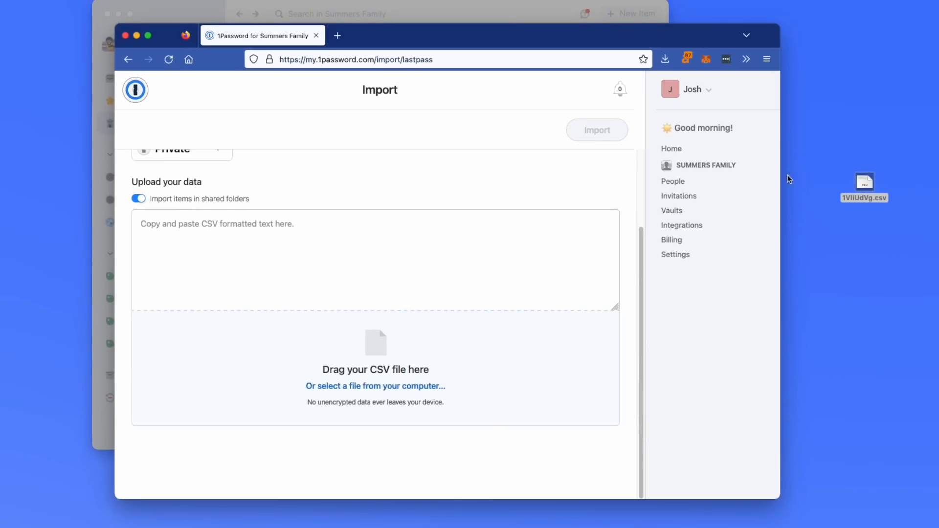
pyautogui.moveTo(864, 187); pyautogui.dragTo(375, 360)
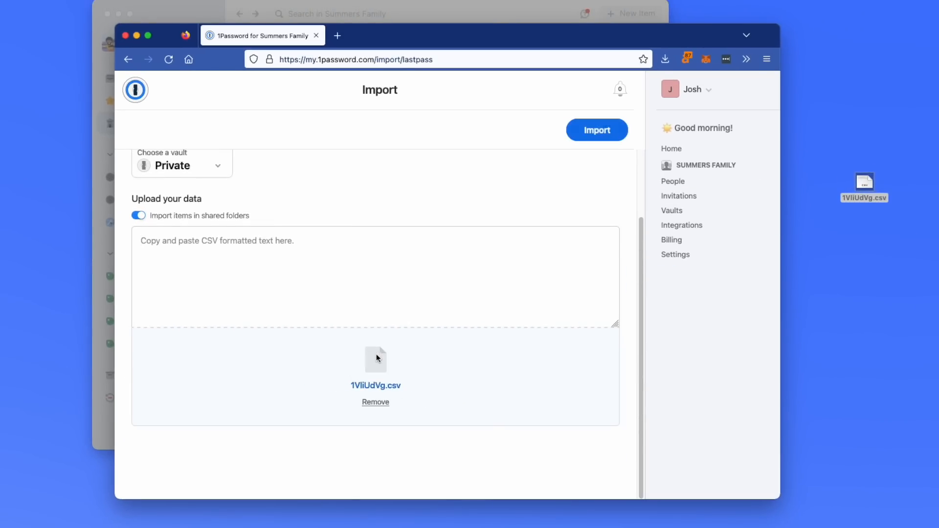
pyautogui.click(182, 165)
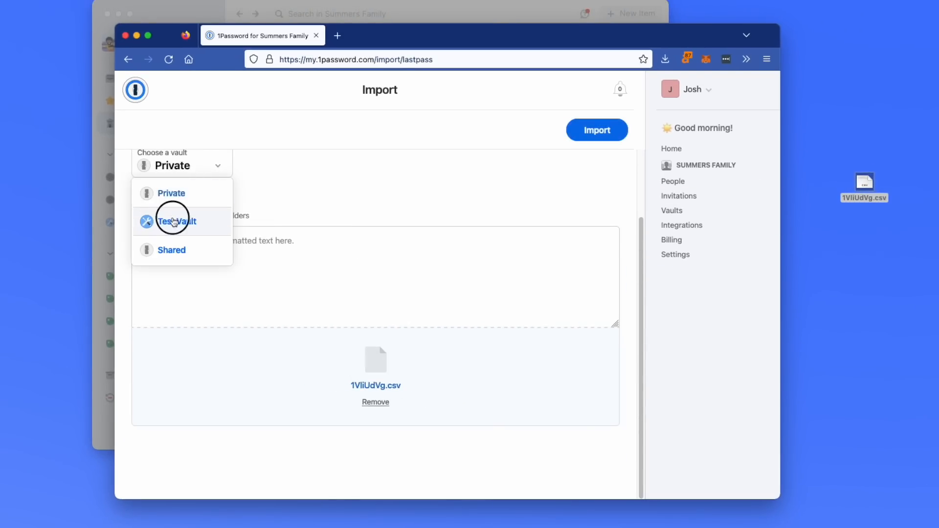
pyautogui.click(597, 131)
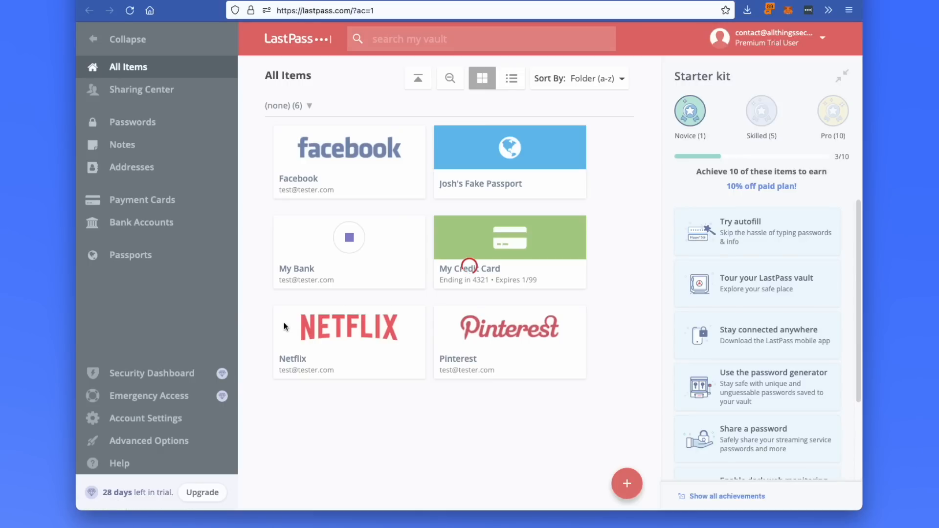
pyautogui.click(146, 418)
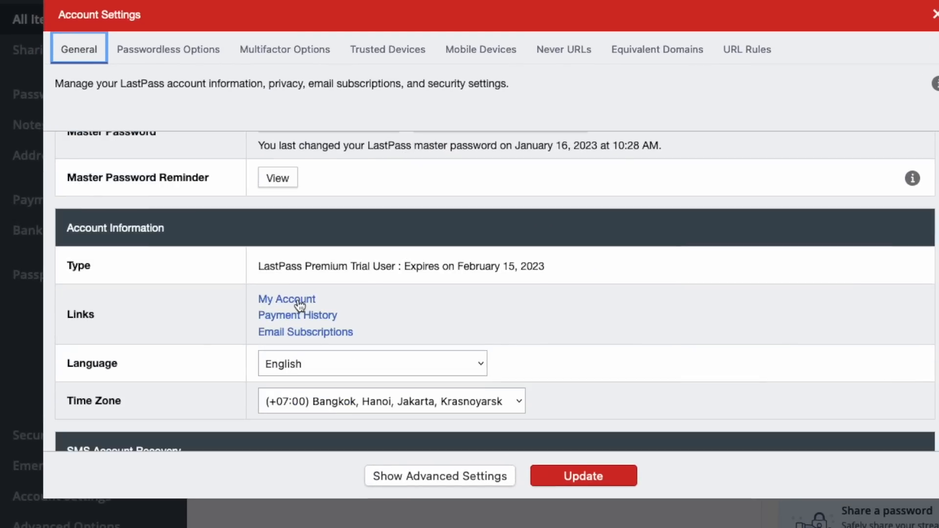
pyautogui.click(286, 299)
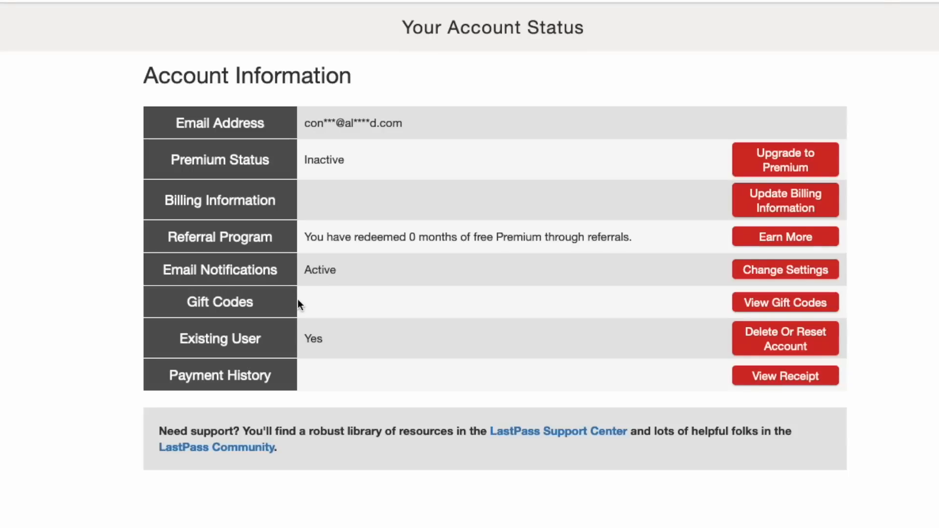
pyautogui.moveTo(173, 169)
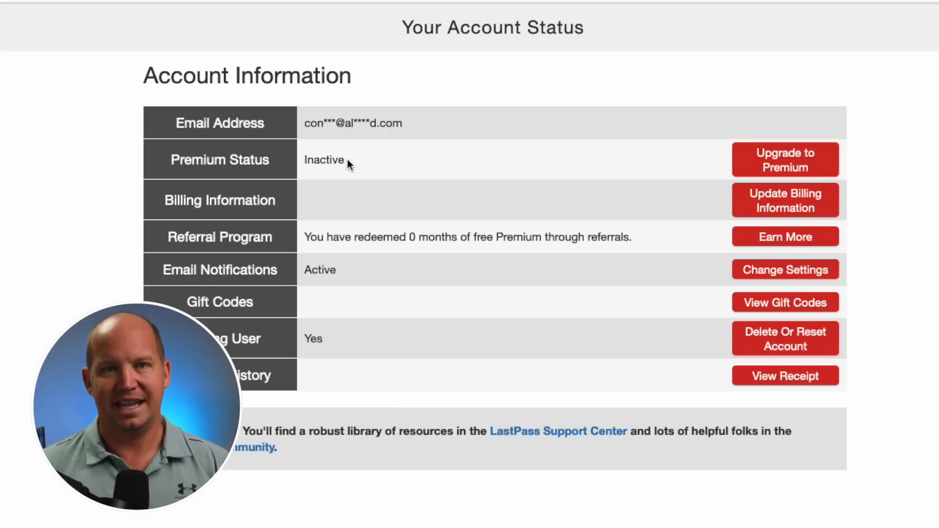
pyautogui.moveTo(370, 166)
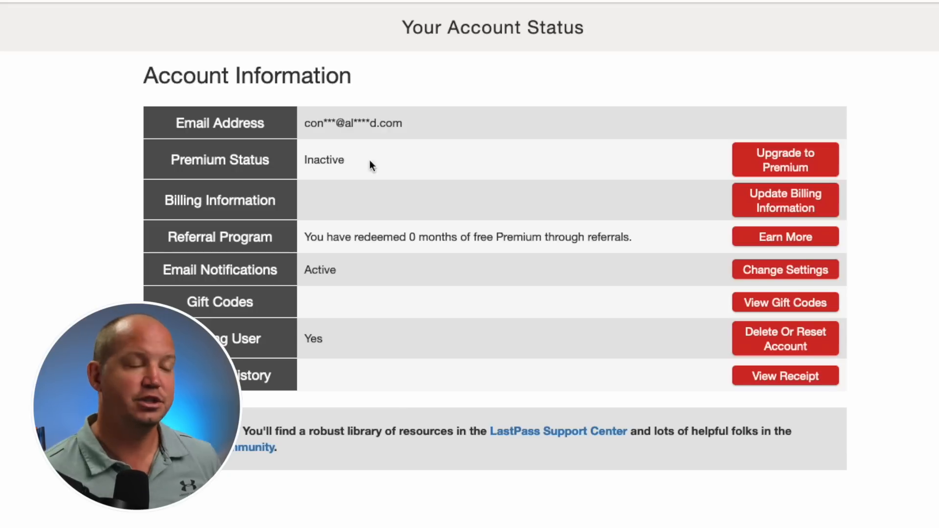
pyautogui.moveTo(452, 179)
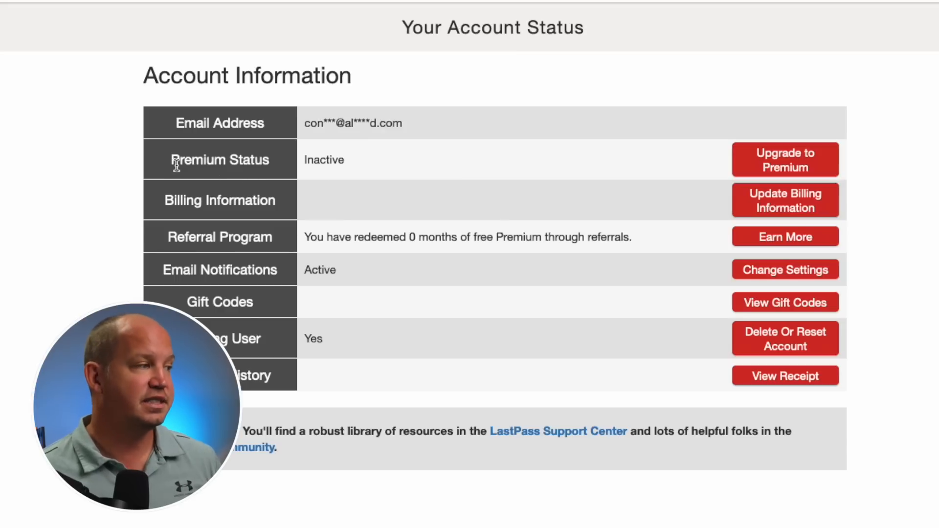
pyautogui.doubleClick(219, 160)
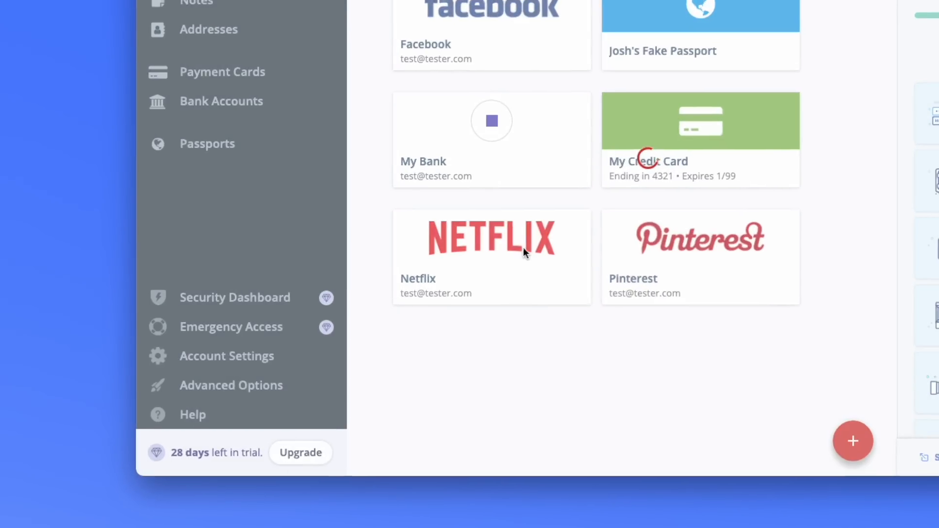
# - Destroy all LastPass sessions except the current one from advanced account settings
pyautogui.click(226, 356)
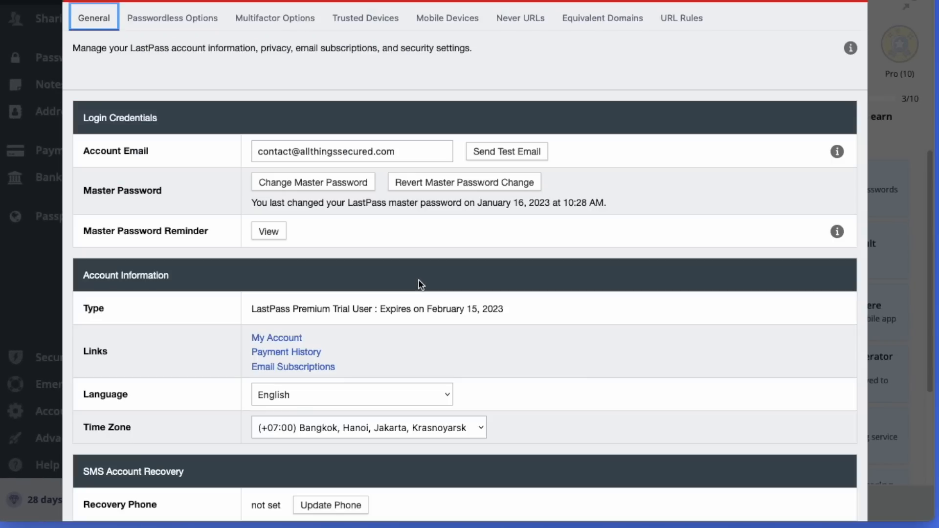
pyautogui.scroll(-3)
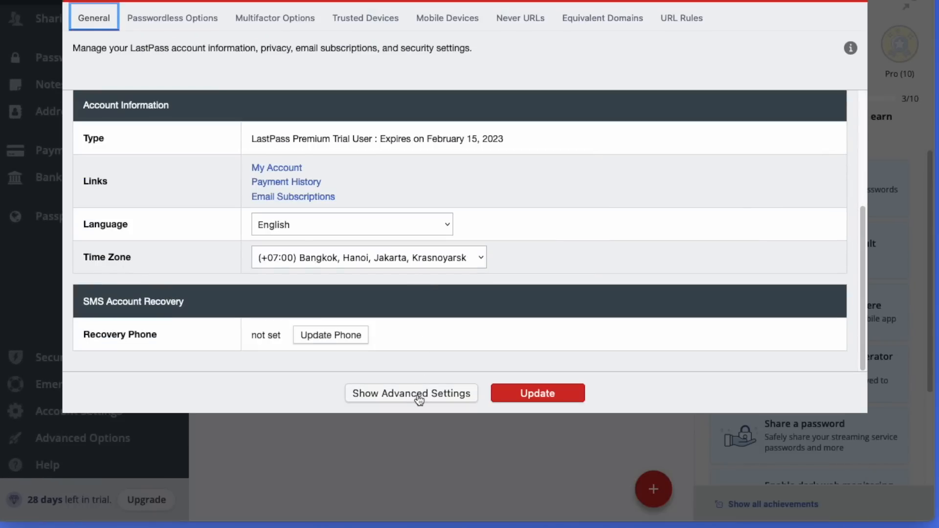
pyautogui.click(411, 393)
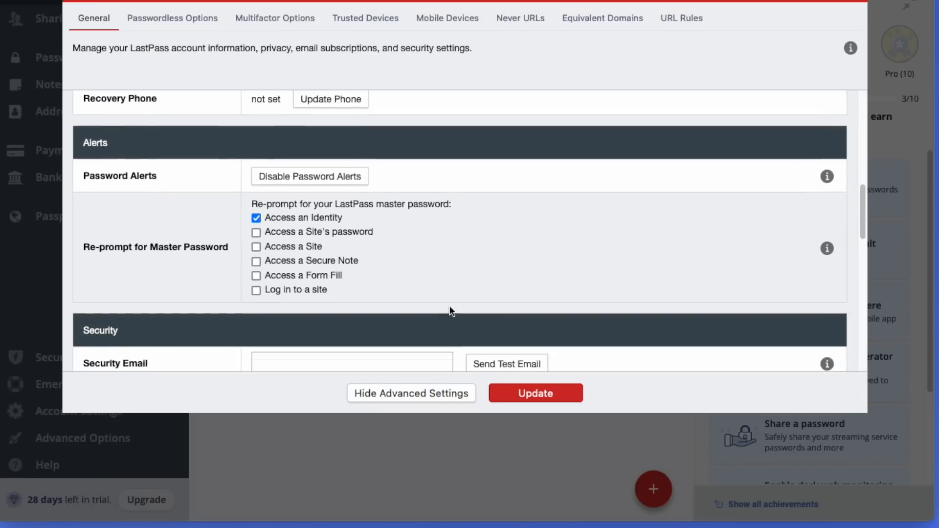
pyautogui.scroll(-3)
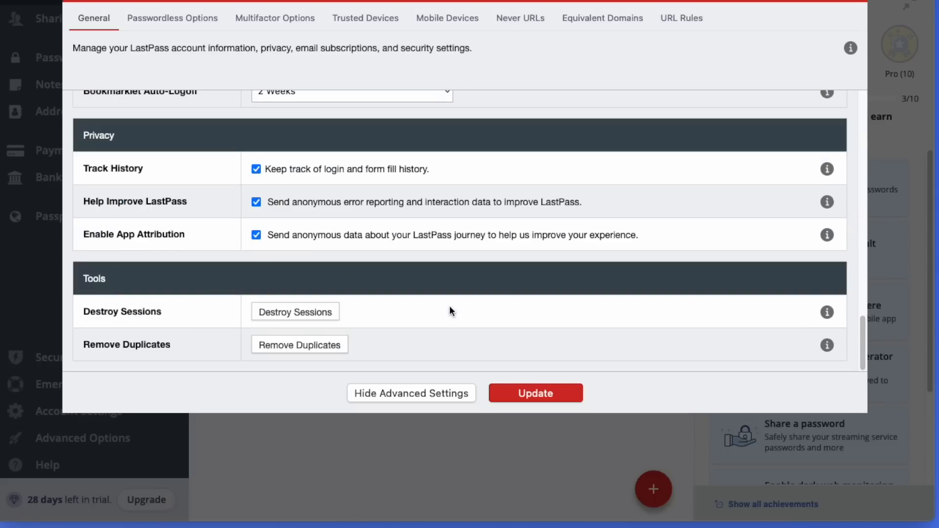
pyautogui.click(295, 312)
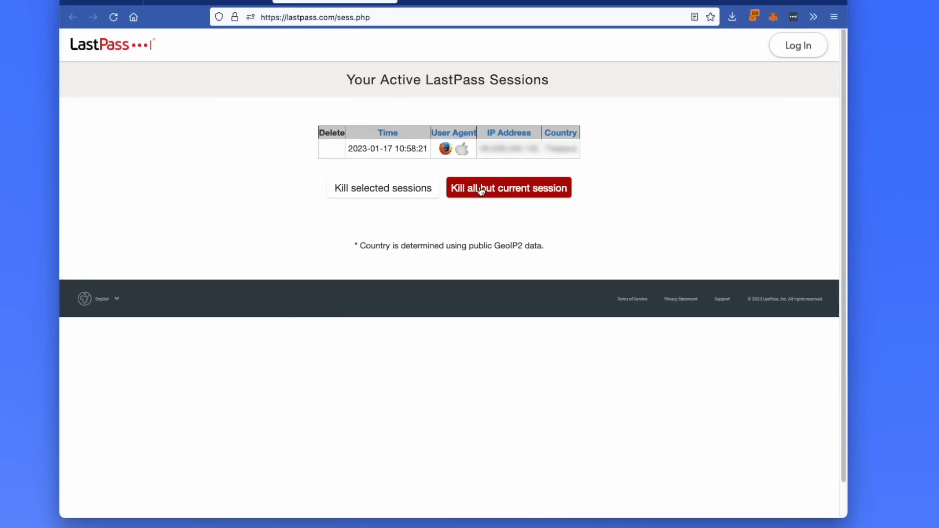
pyautogui.moveTo(491, 190)
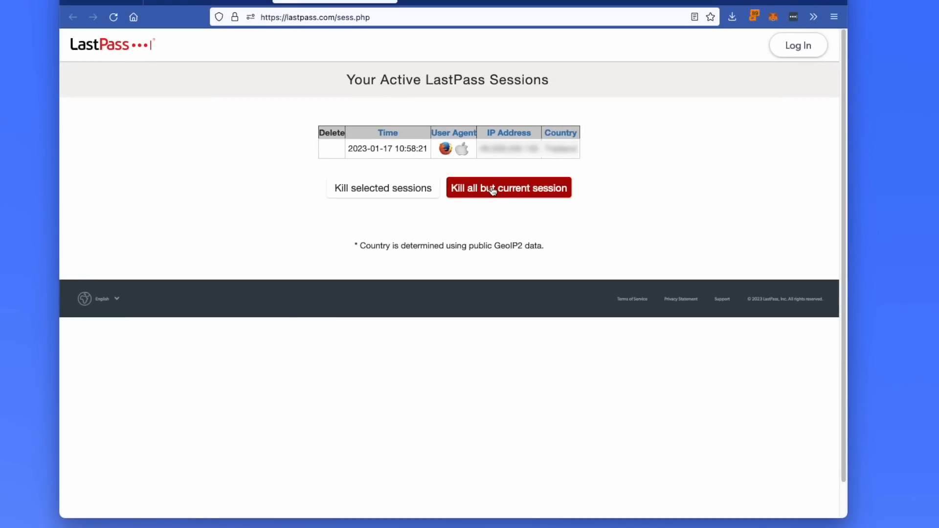
pyautogui.click(509, 190)
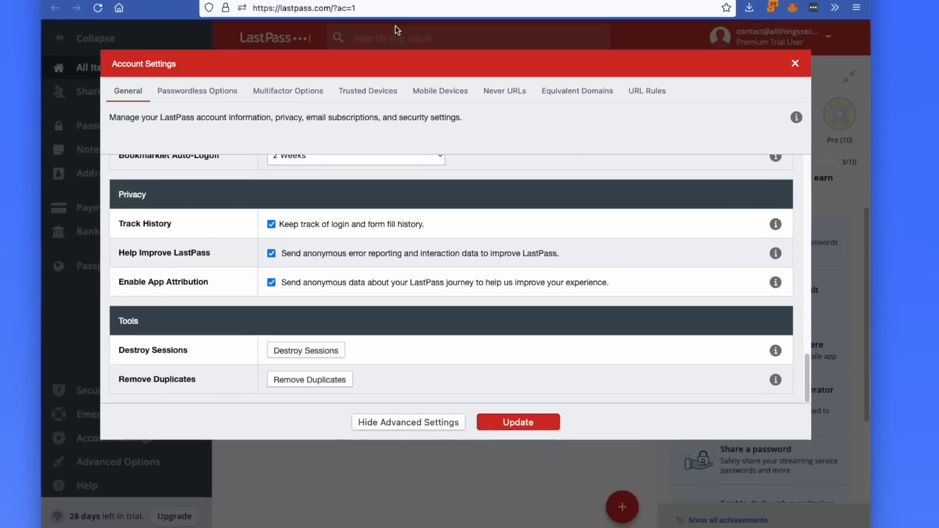
# - Check the Trusted Devices and Mobile Devices tabs, confirming no trusted devices exist
pyautogui.click(368, 90)
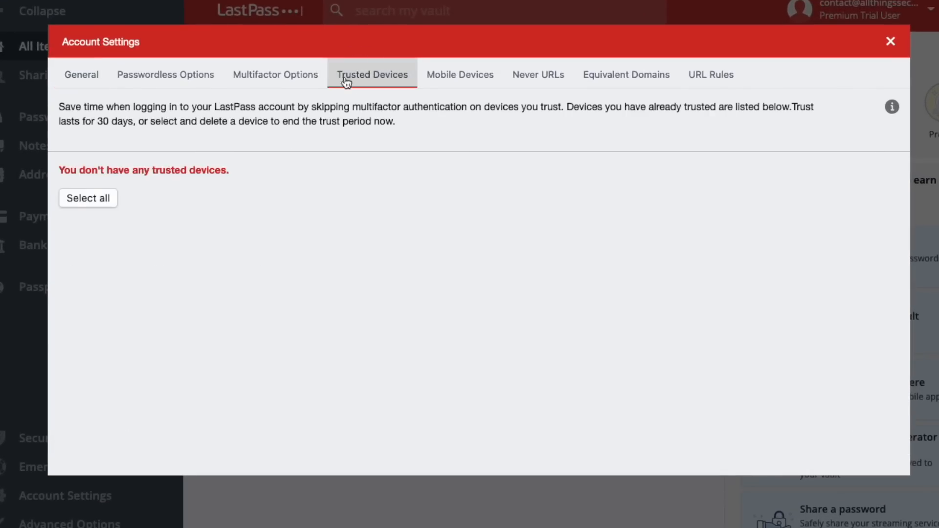
pyautogui.moveTo(250, 186)
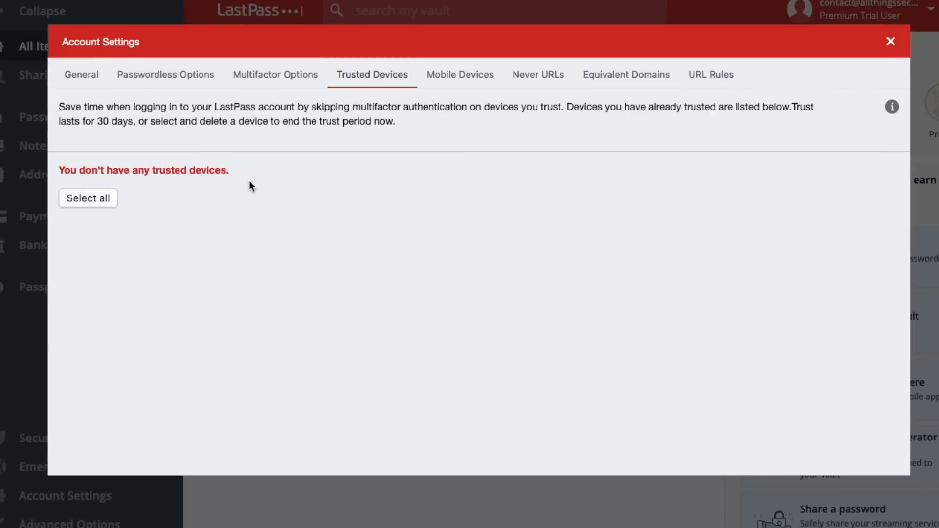
pyautogui.moveTo(460, 74)
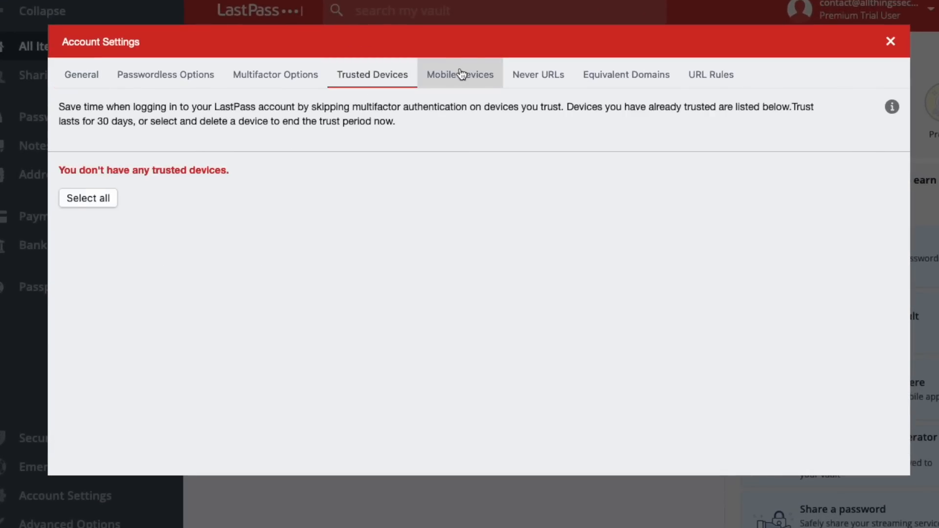
pyautogui.click(460, 74)
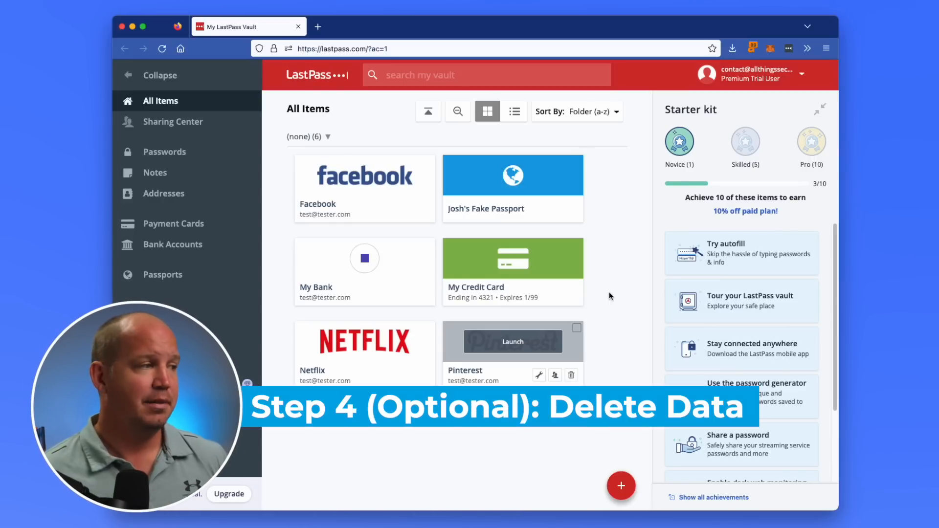
# - Select all six vault items and delete them via Actions, confirming with Yes
pyautogui.click(428, 161)
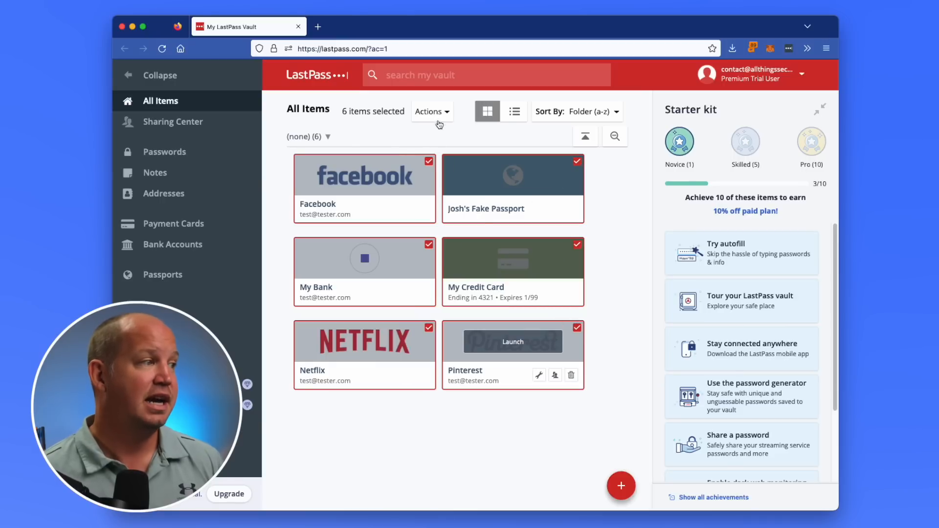
pyautogui.click(430, 112)
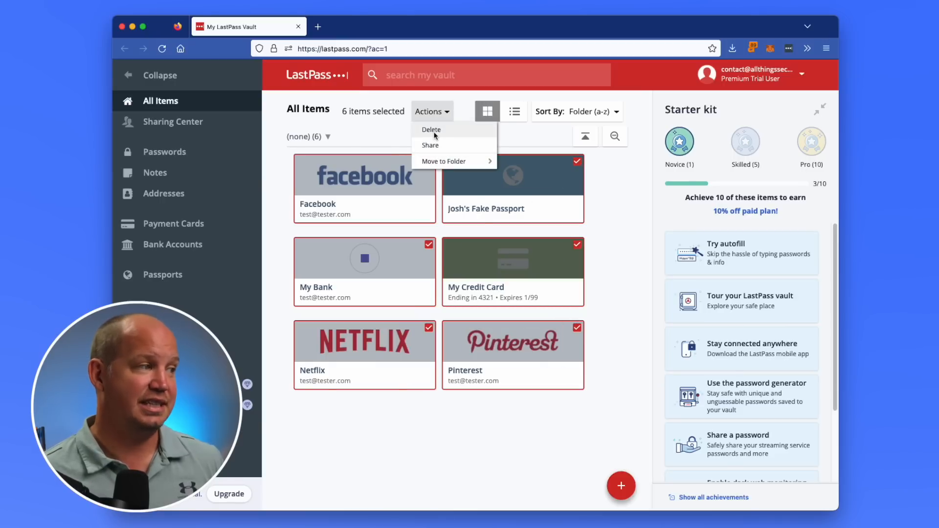
pyautogui.click(431, 129)
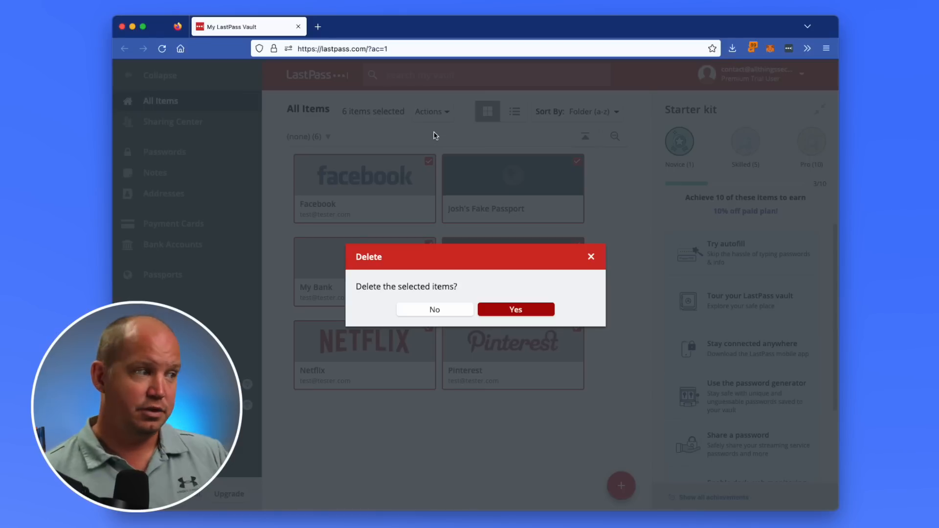
pyautogui.click(515, 309)
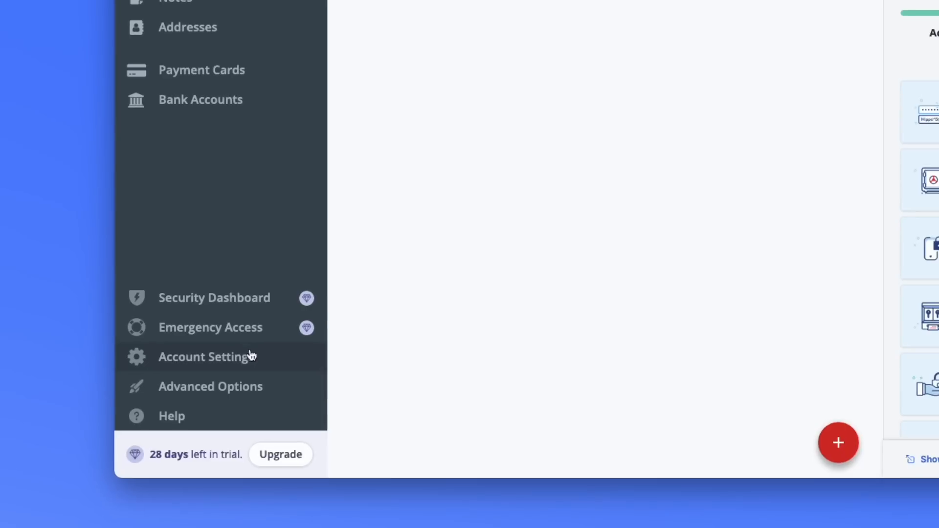
# - In Deleted Items, tick Netflix and Pinterest, then confirm Permanently Delete All
pyautogui.click(211, 386)
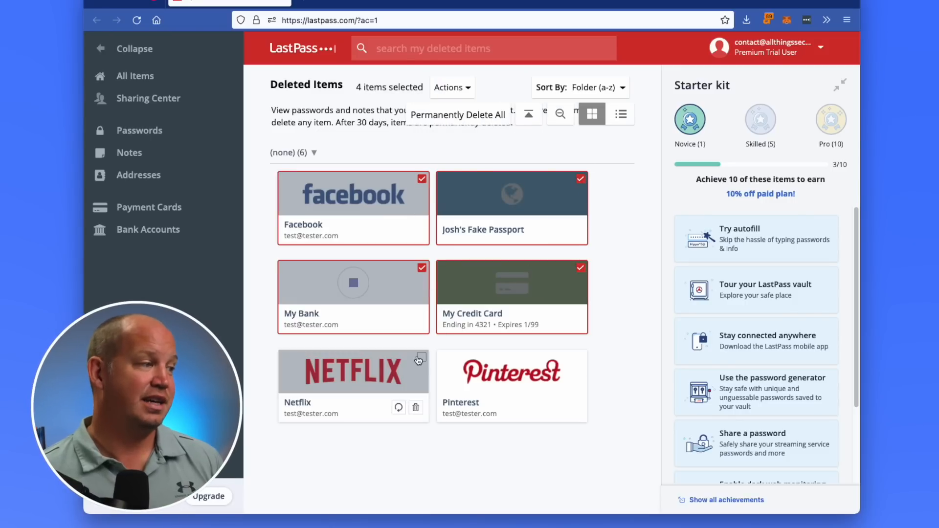
pyautogui.click(422, 356)
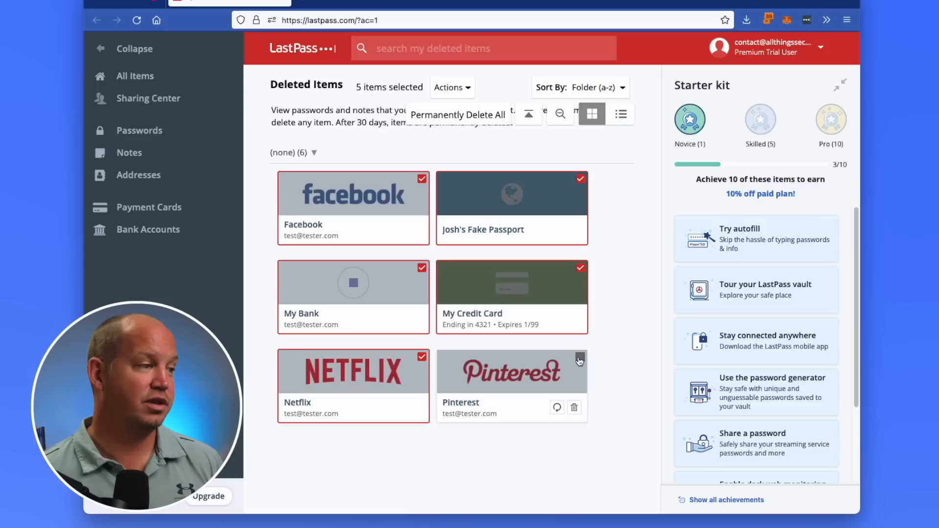
pyautogui.click(580, 352)
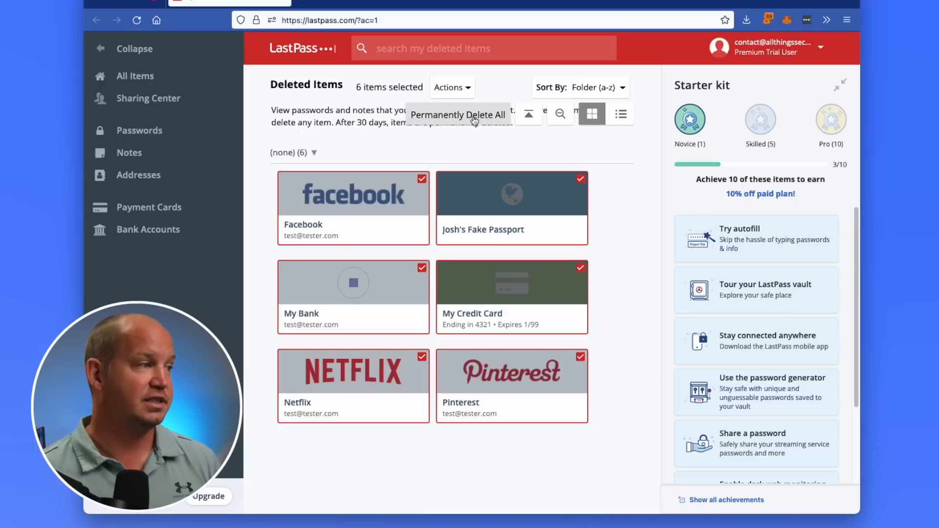
pyautogui.click(458, 115)
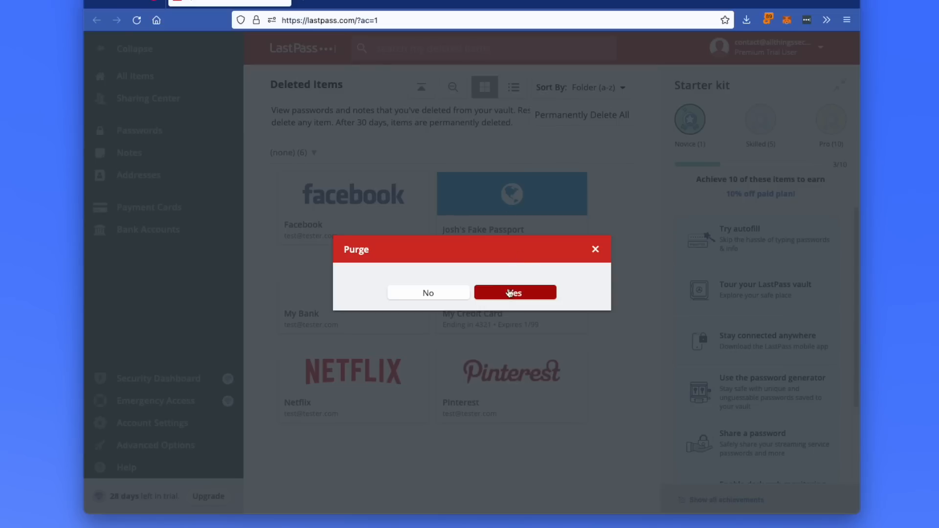
pyautogui.click(514, 293)
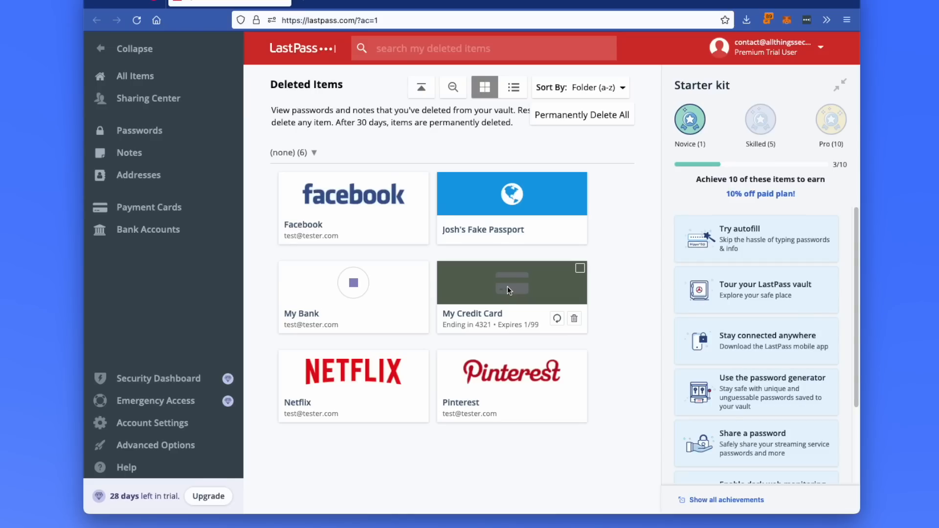
pyautogui.click(581, 115)
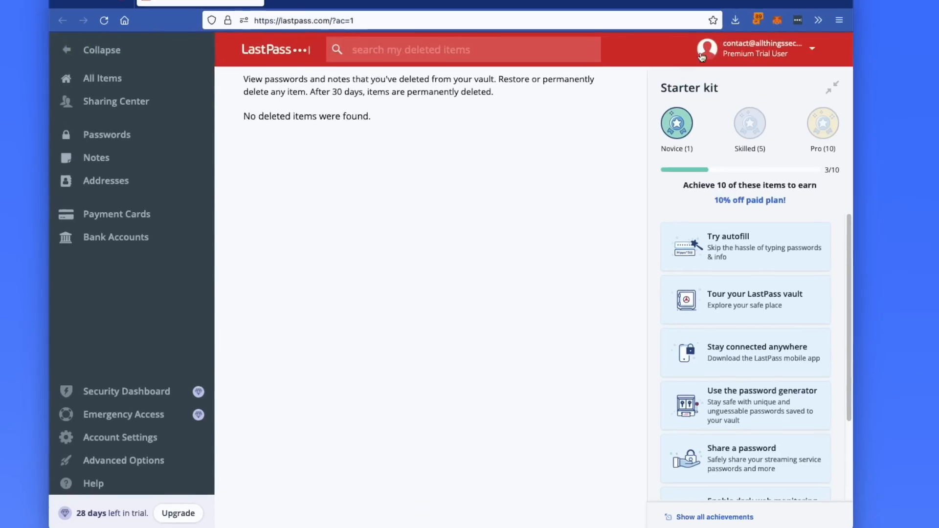
# - Remove the LastPass extension through its toolbar icon's right-click menu and confirm
pyautogui.rightClick(777, 20)
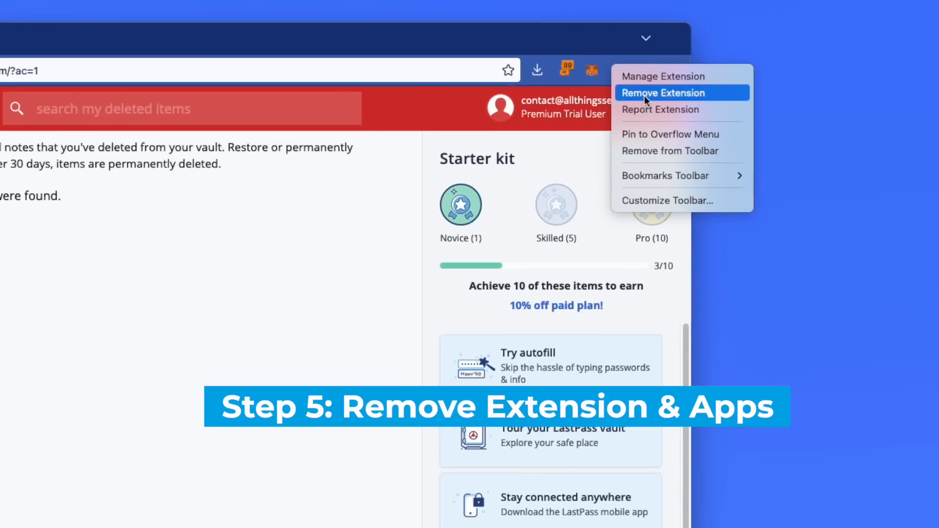
pyautogui.click(664, 93)
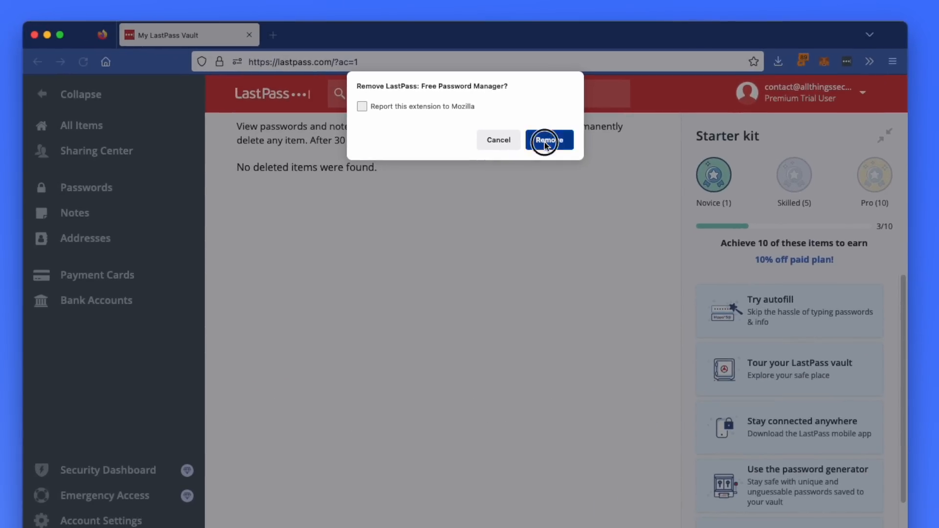
pyautogui.click(548, 139)
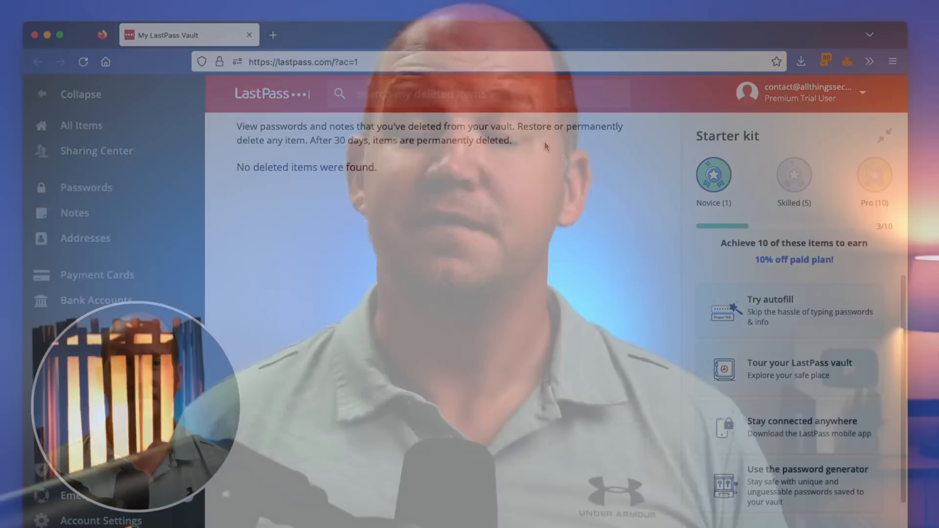
pyautogui.moveTo(272, 35)
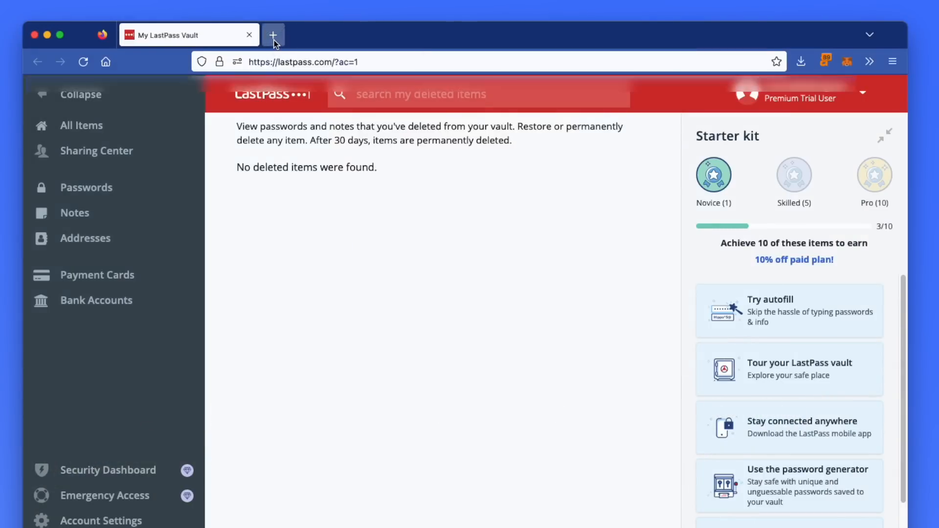
# - Load lastpass.com/delete_account.php in a new Firefox tab
pyautogui.click(273, 35)
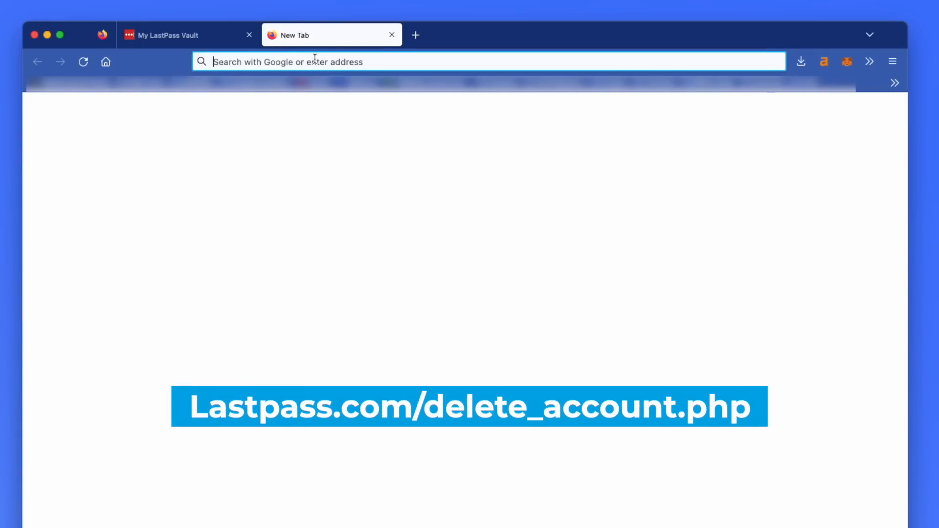
pyautogui.write('lastpass.com/')
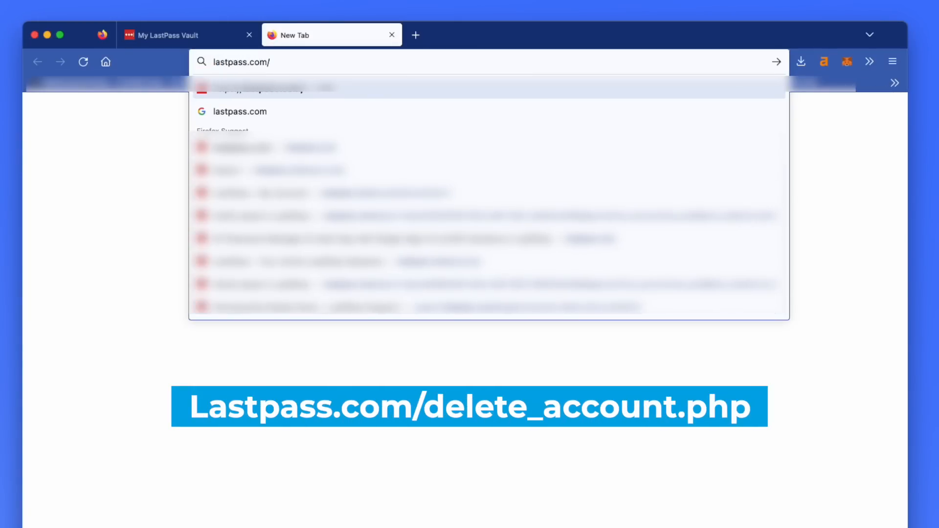
pyautogui.write('delete_account.php')
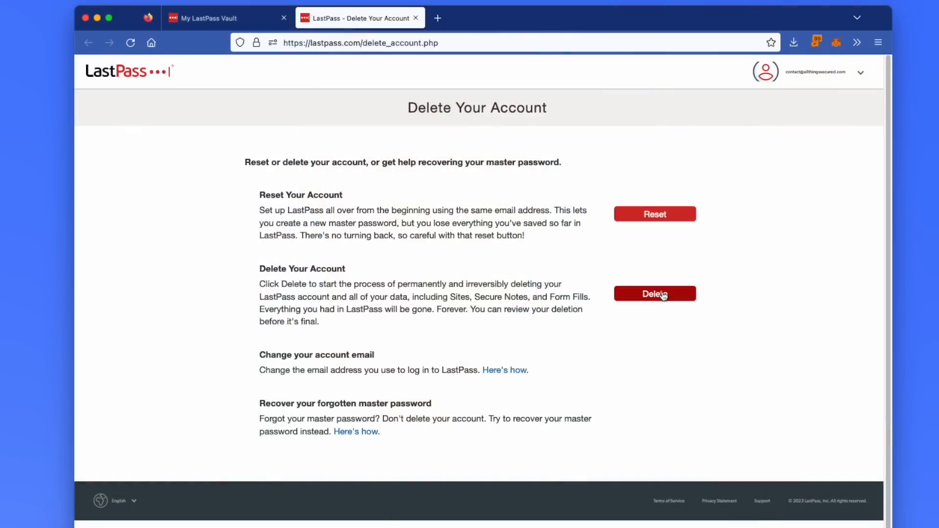
# - Choose Delete under Delete Your Account to reach the pre-filled deletion form
pyautogui.click(654, 294)
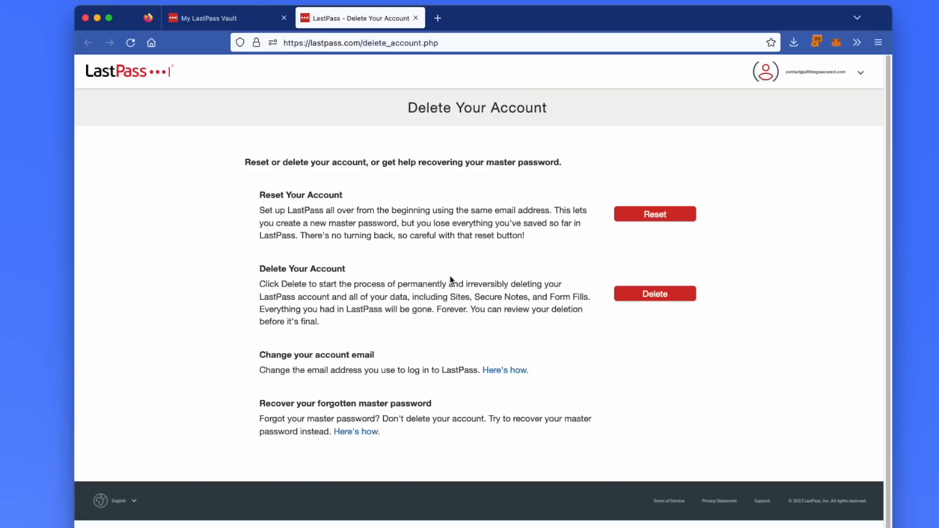
pyautogui.click(654, 293)
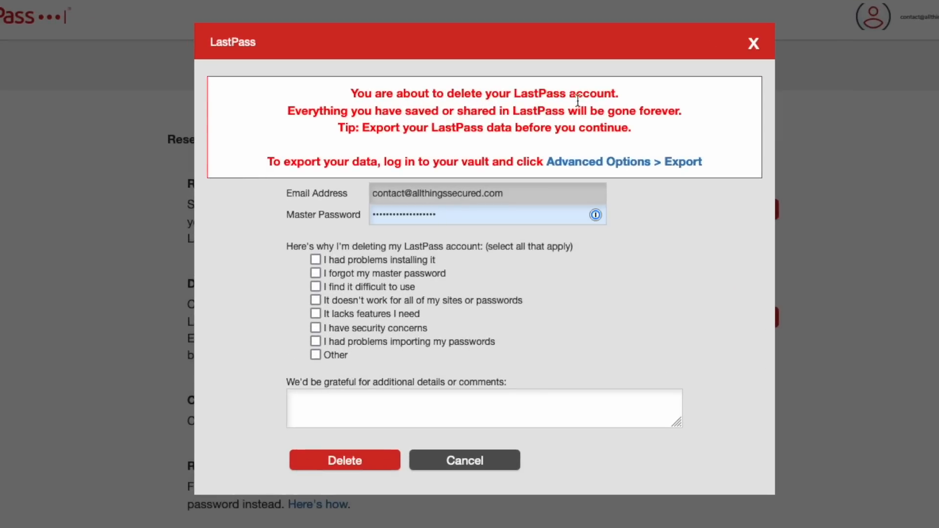
pyautogui.moveTo(523, 106)
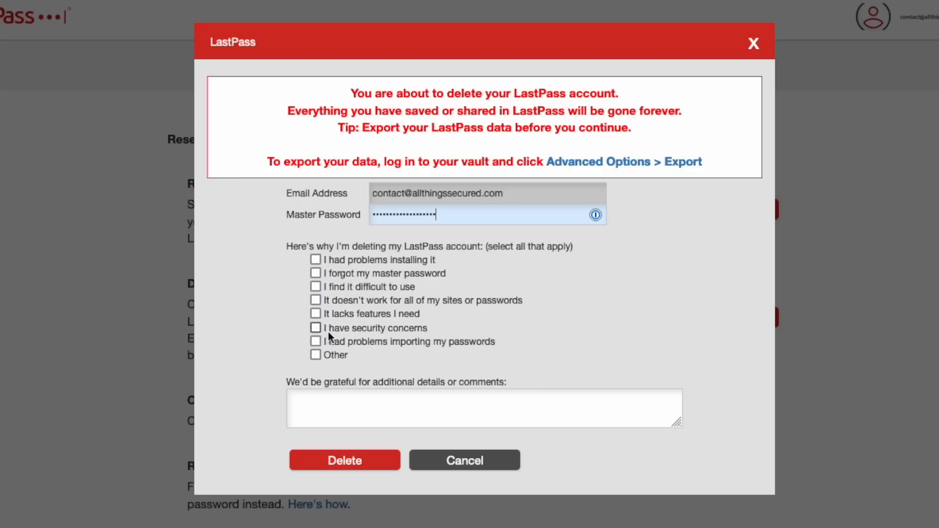
# - Delete the account citing 'I have security concerns', confirming twice and acknowledging with OK
pyautogui.click(315, 328)
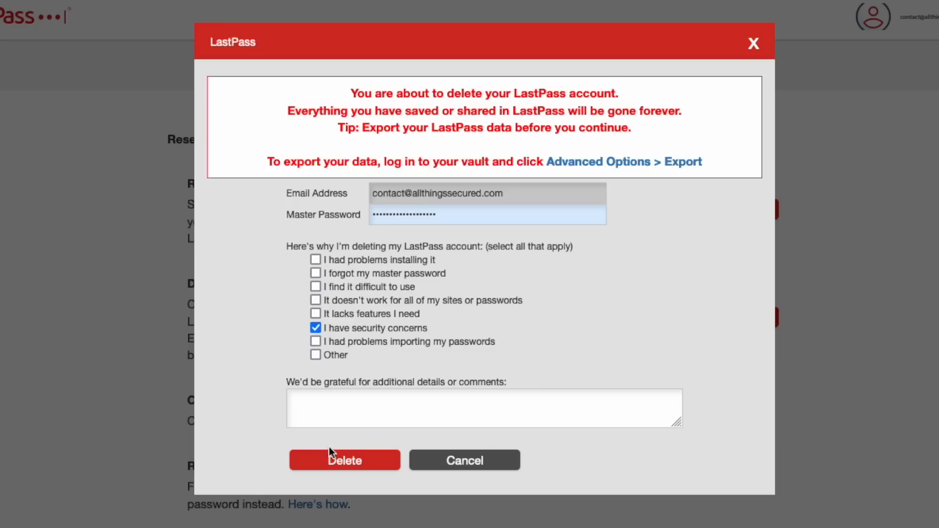
pyautogui.click(344, 461)
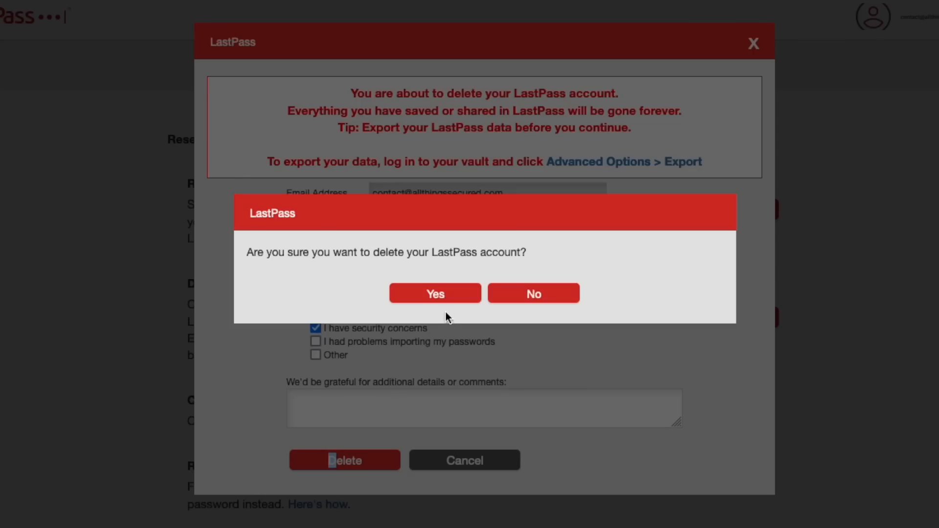
pyautogui.click(435, 294)
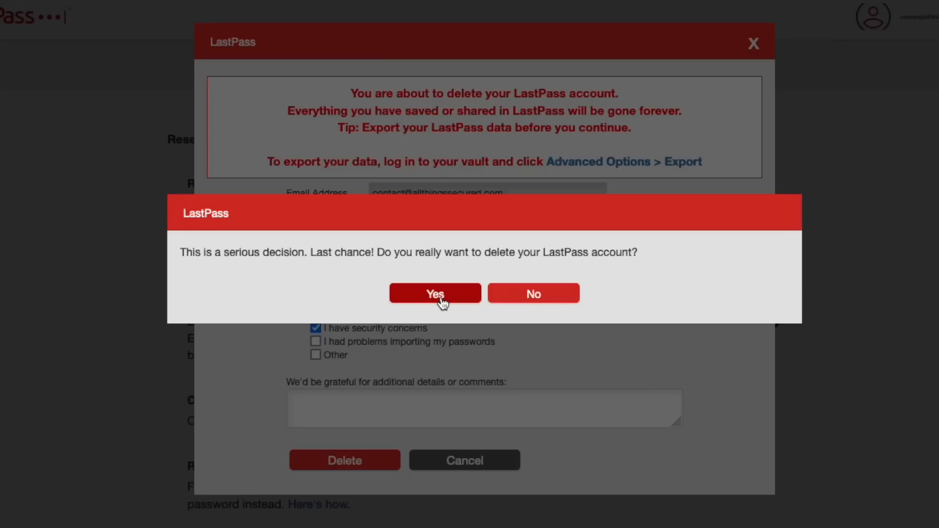
pyautogui.moveTo(438, 296)
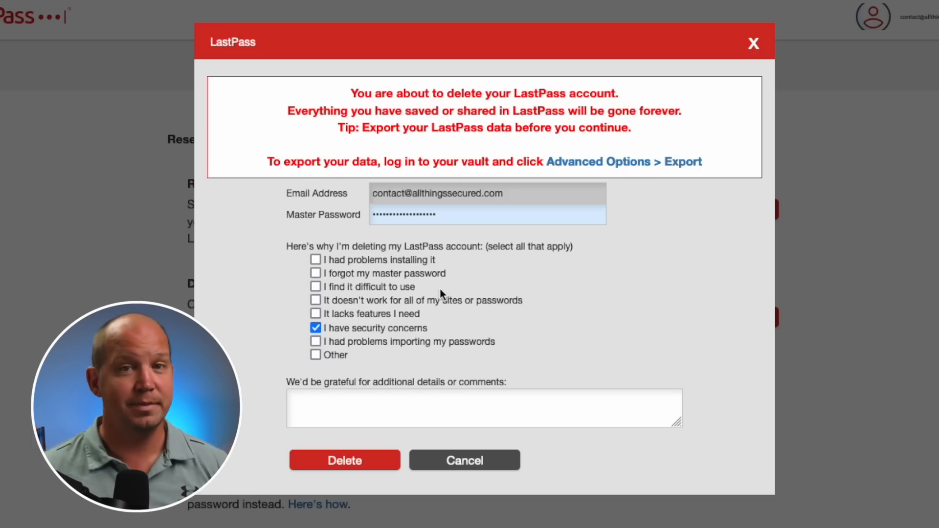
pyautogui.click(344, 461)
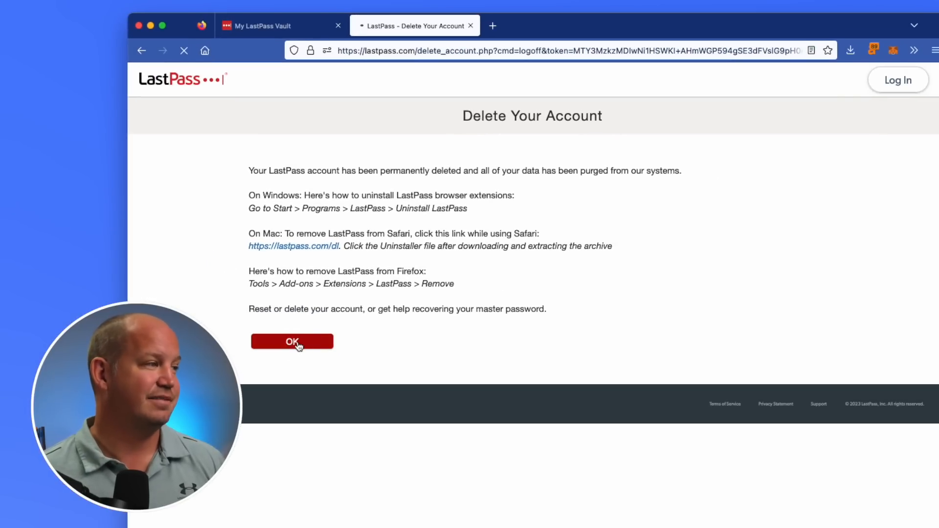
pyautogui.click(292, 341)
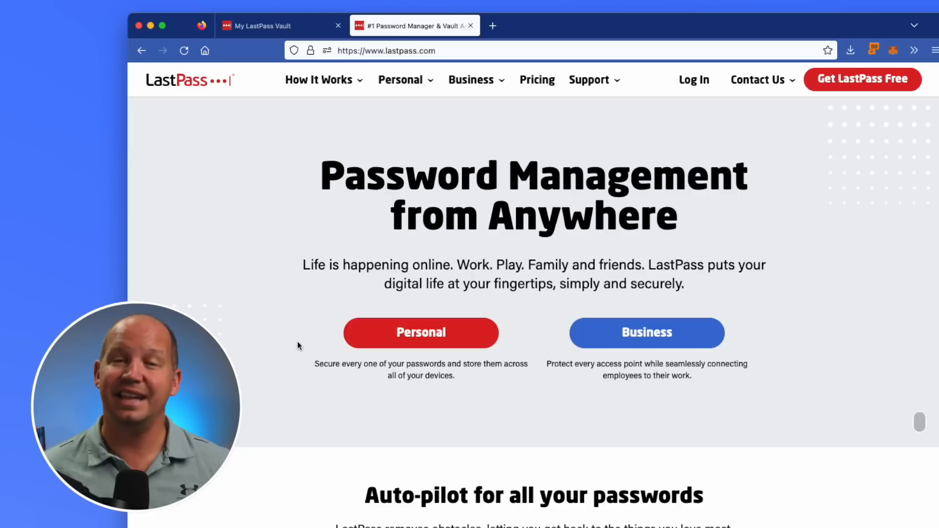